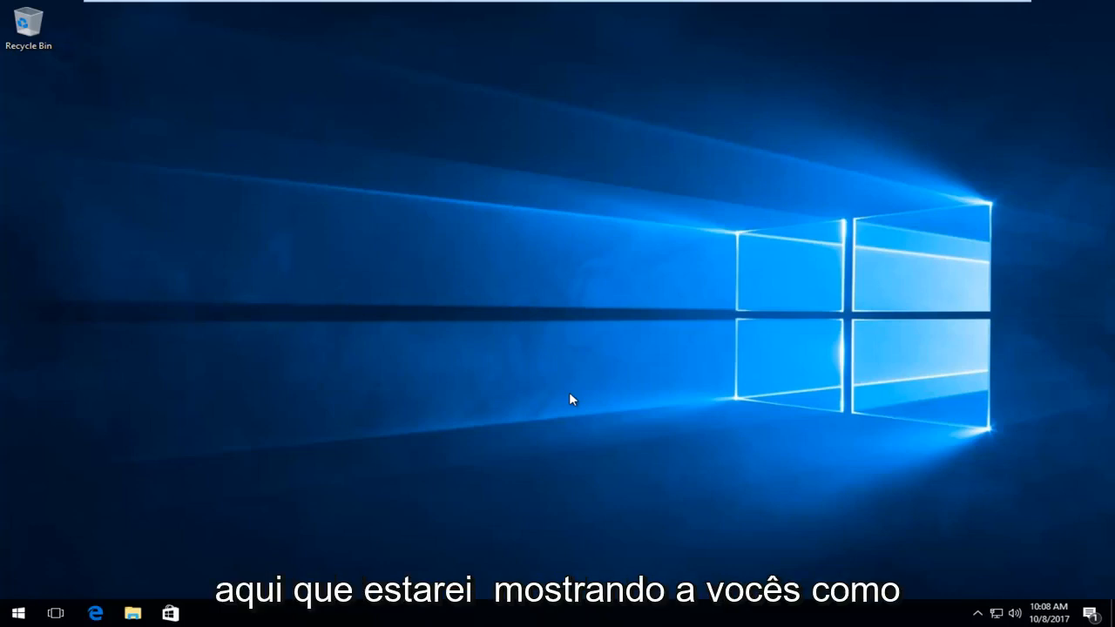
pyautogui.moveTo(494, 194)
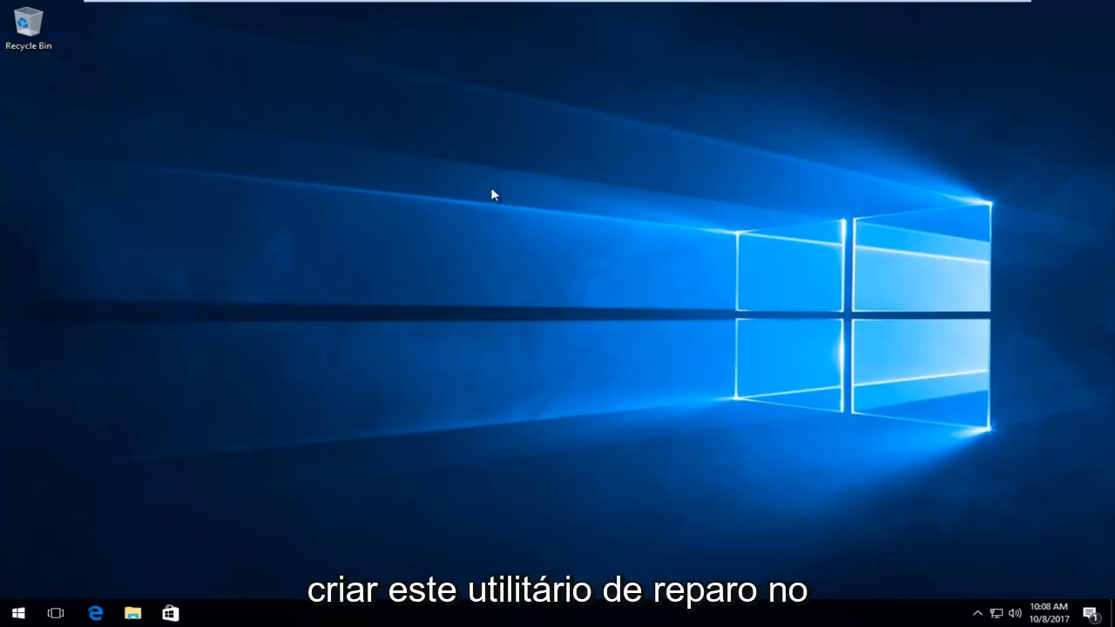
pyautogui.moveTo(244, 408)
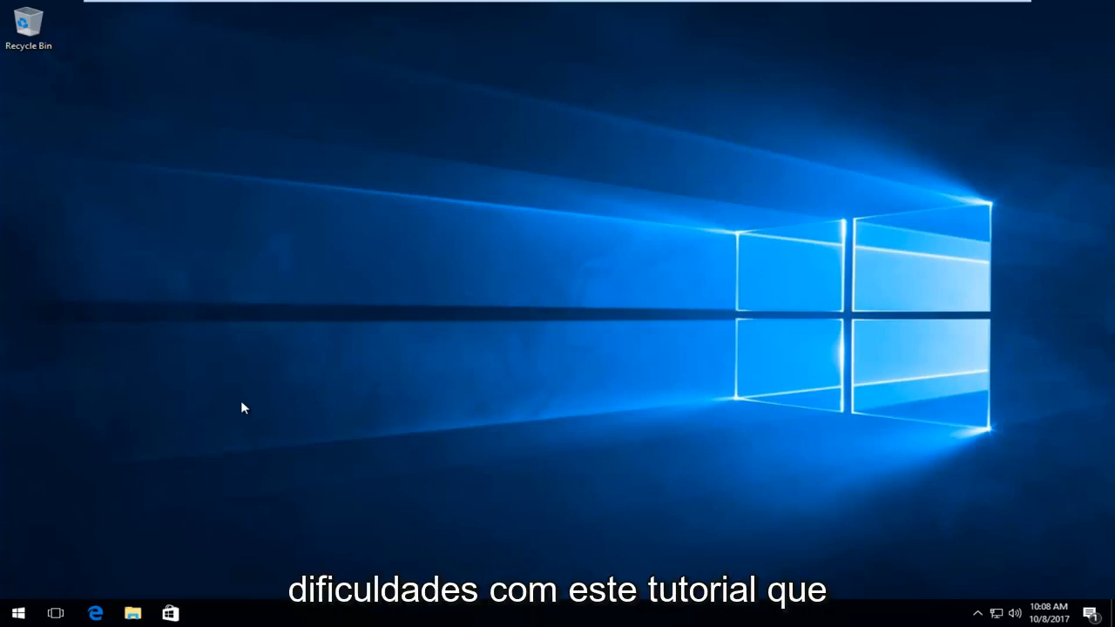
pyautogui.moveTo(606, 355)
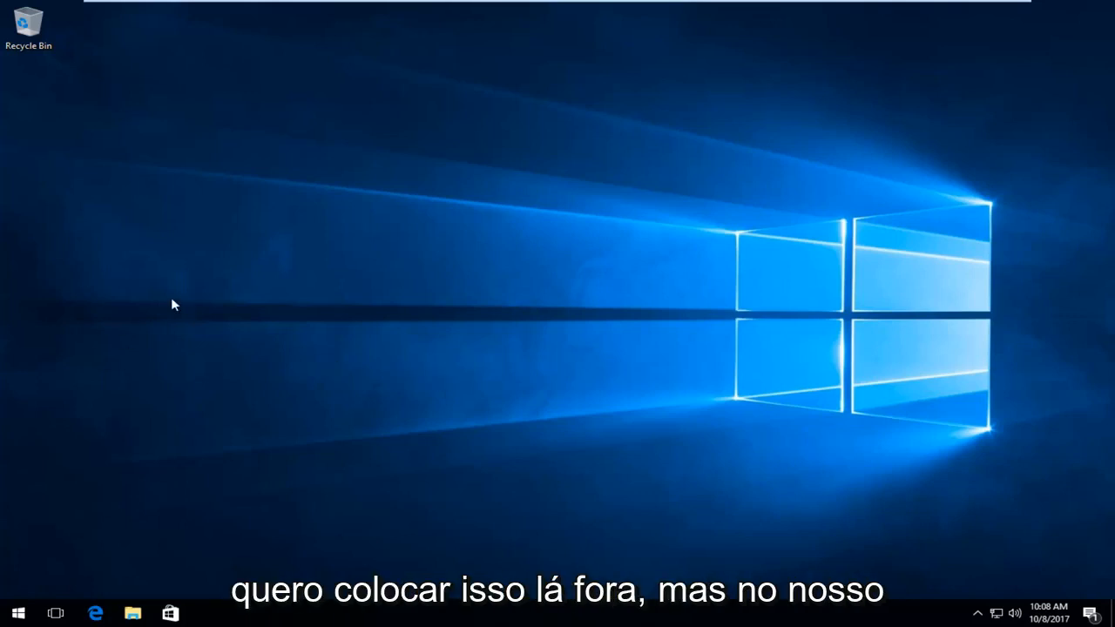
pyautogui.moveTo(297, 363)
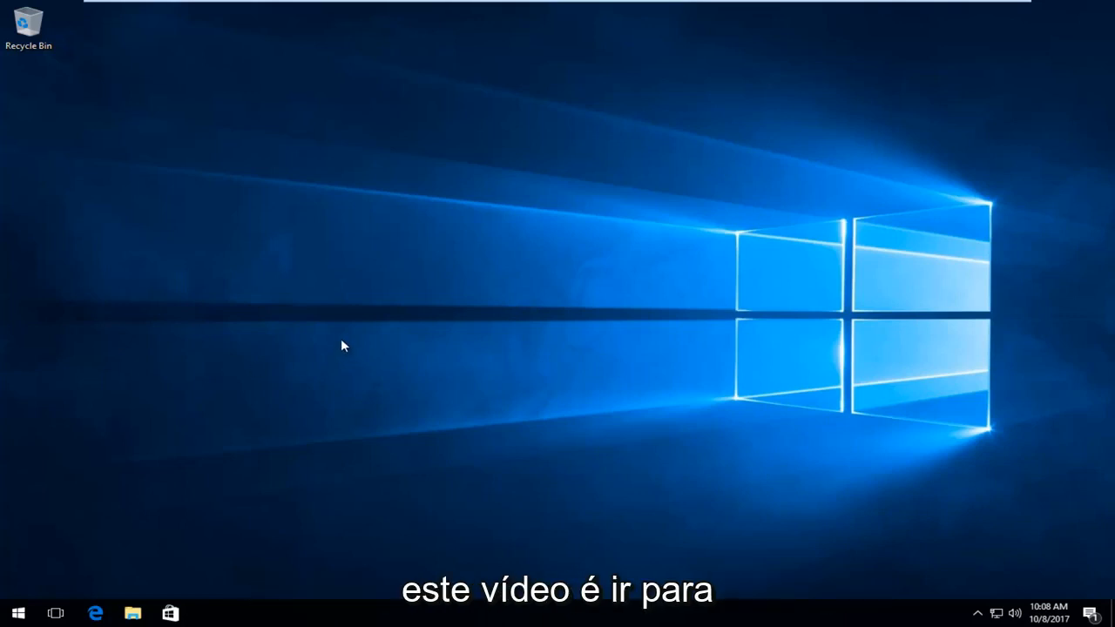
pyautogui.moveTo(275, 359)
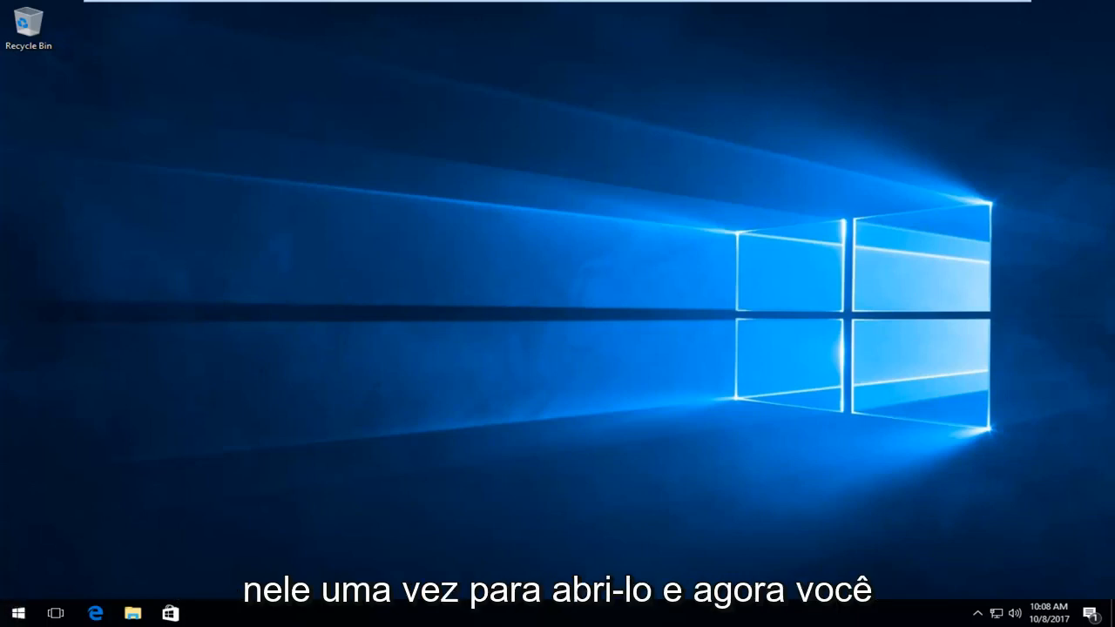
# Search the Start menu for 'control panel' and open Control Panel
pyautogui.click(18, 613)
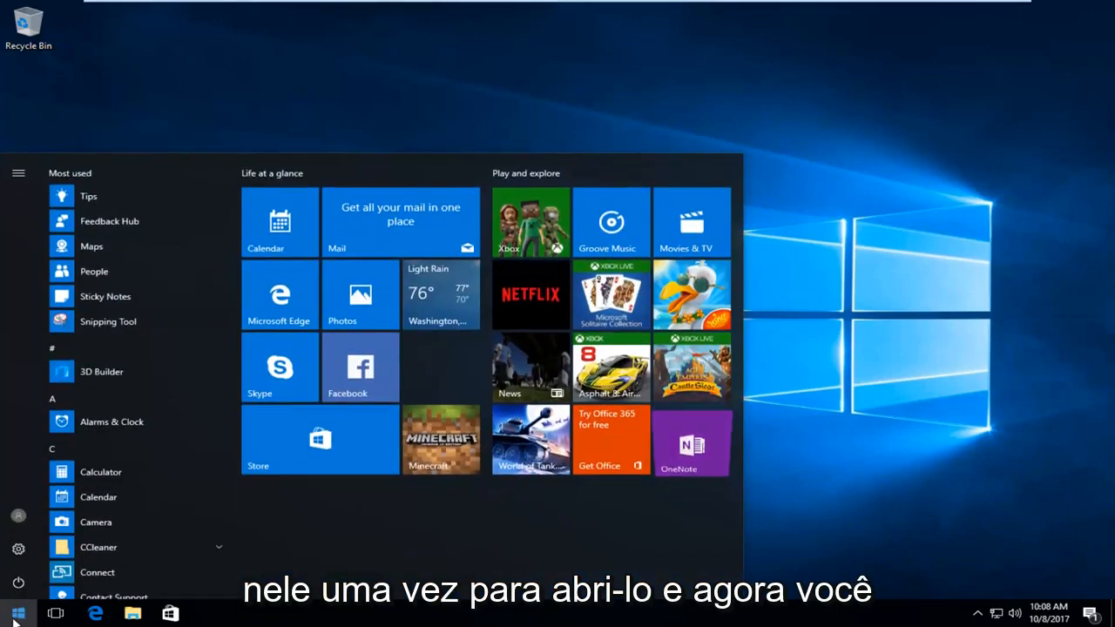
pyautogui.write('c')
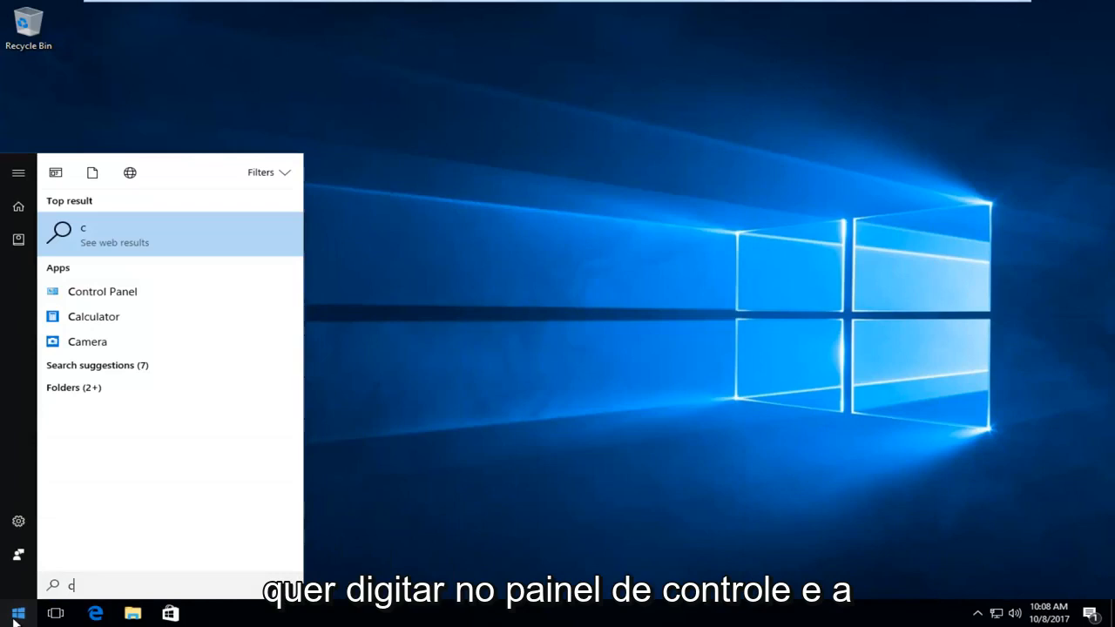
pyautogui.write('ontrol panel')
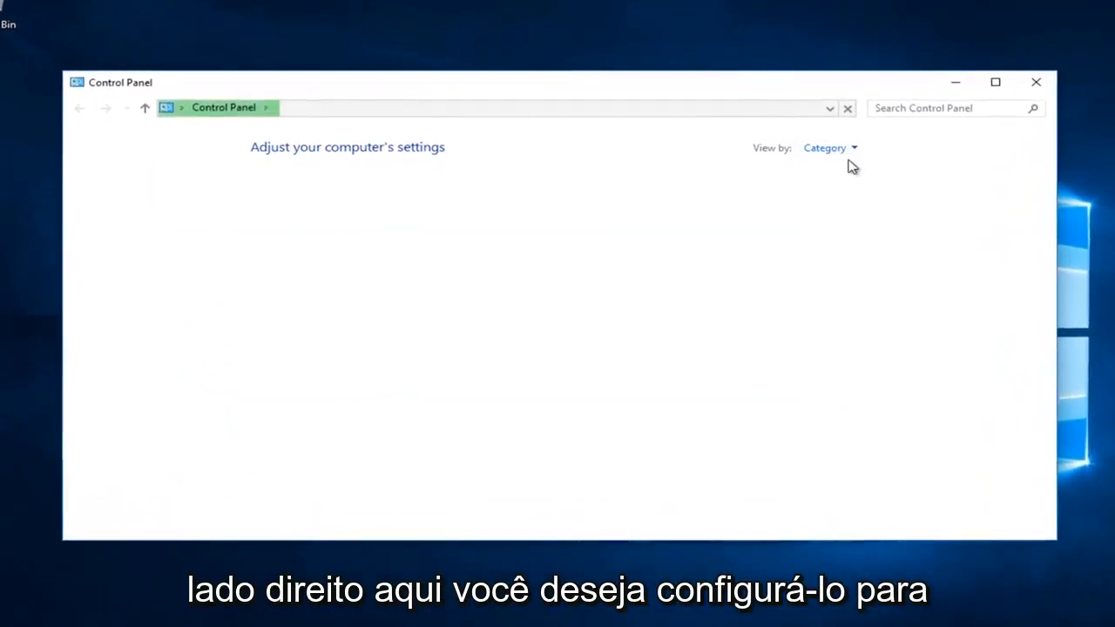
# Switch Control Panel's View by setting to Large icons
pyautogui.click(829, 148)
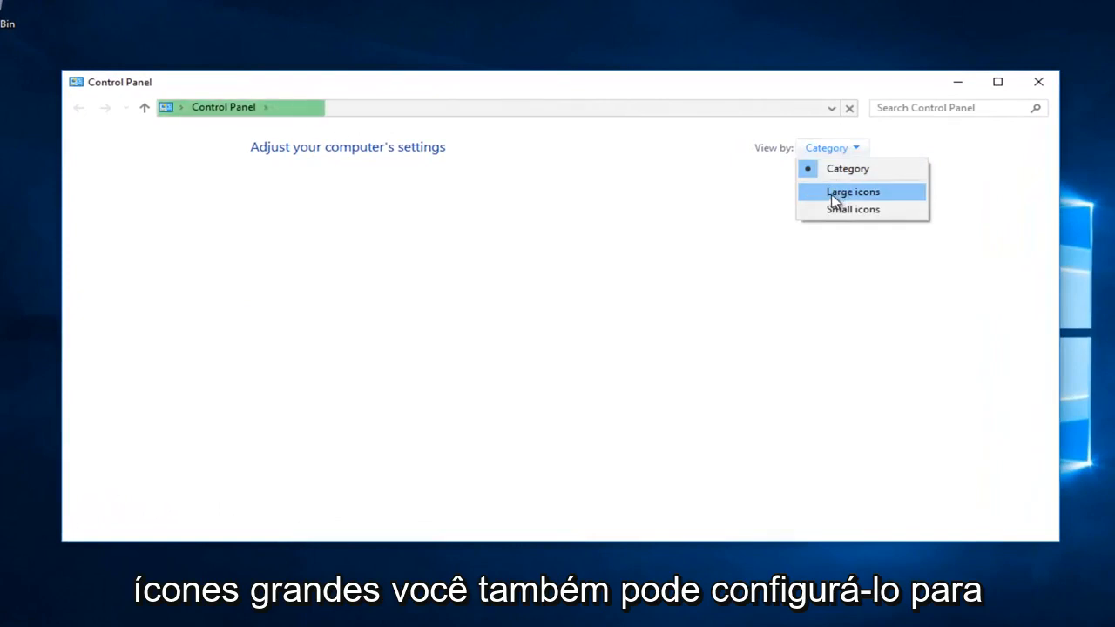
pyautogui.click(852, 191)
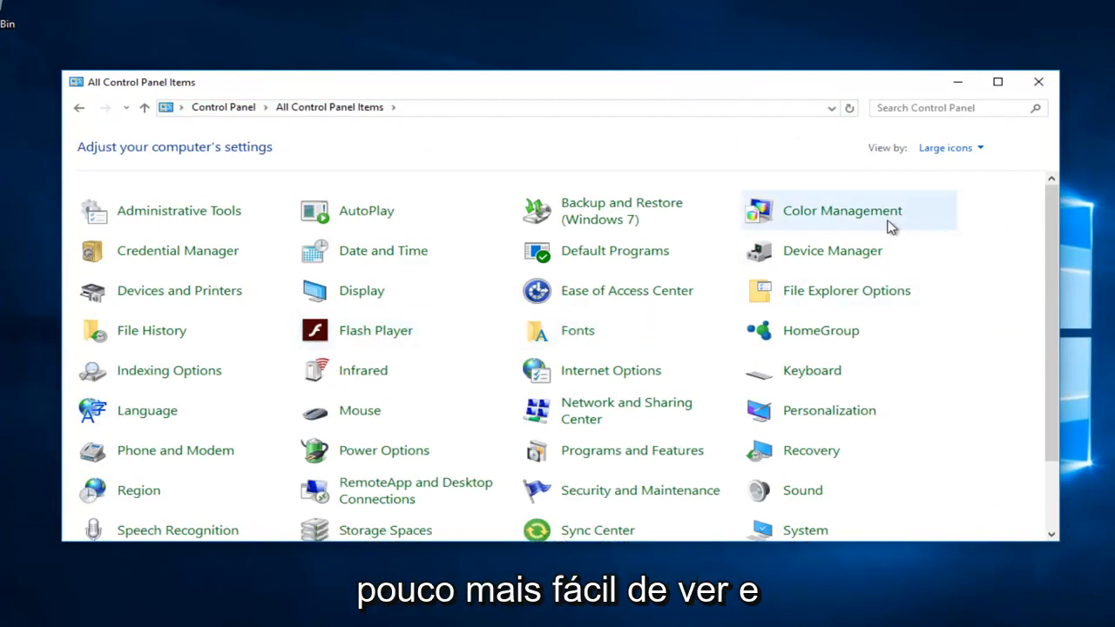
pyautogui.moveTo(878, 468)
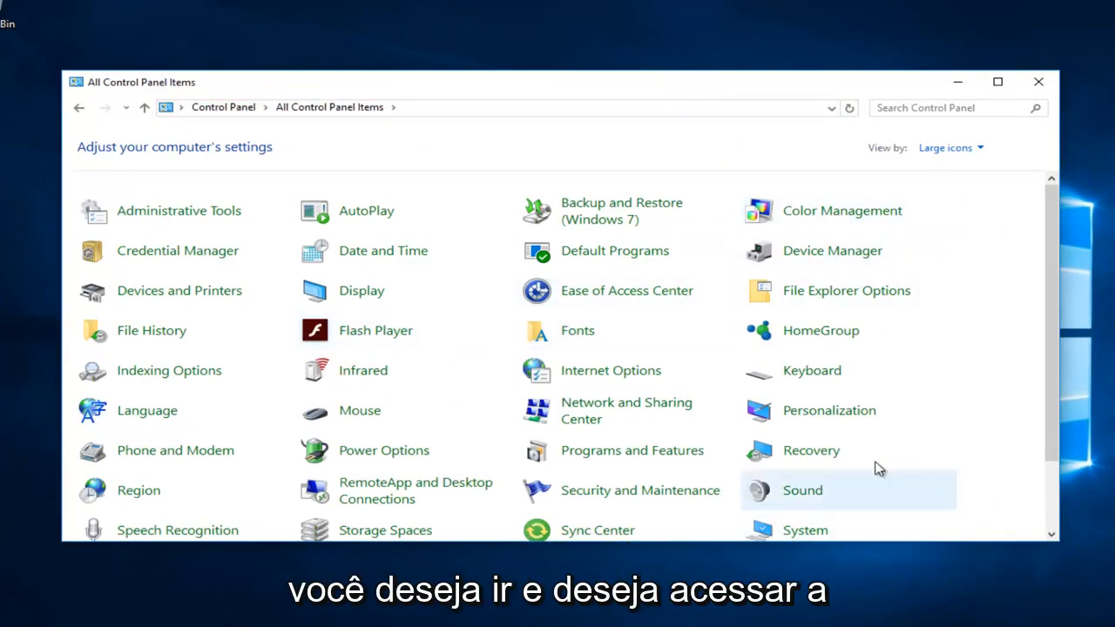
pyautogui.moveTo(810, 451)
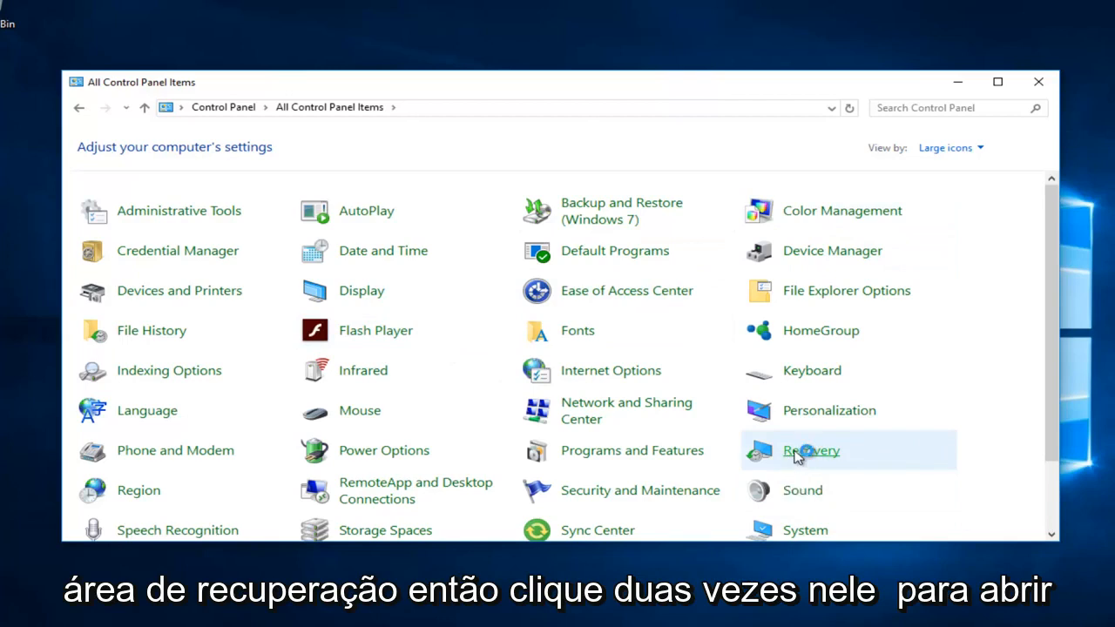
# Open the Recovery item from All Control Panel Items
pyautogui.doubleClick(811, 451)
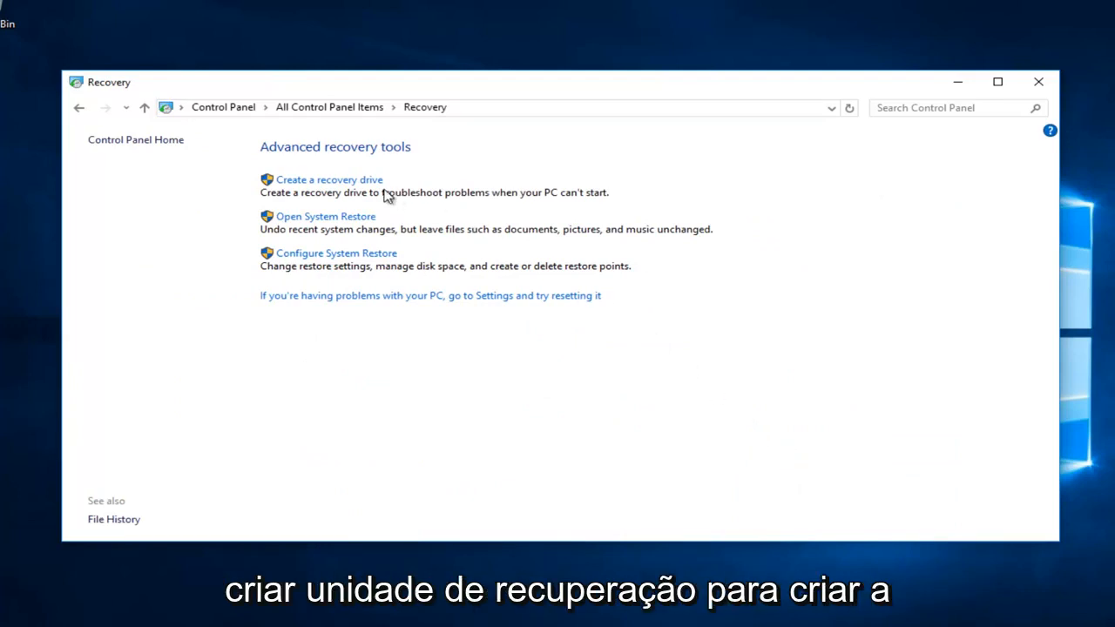
pyautogui.moveTo(298, 207)
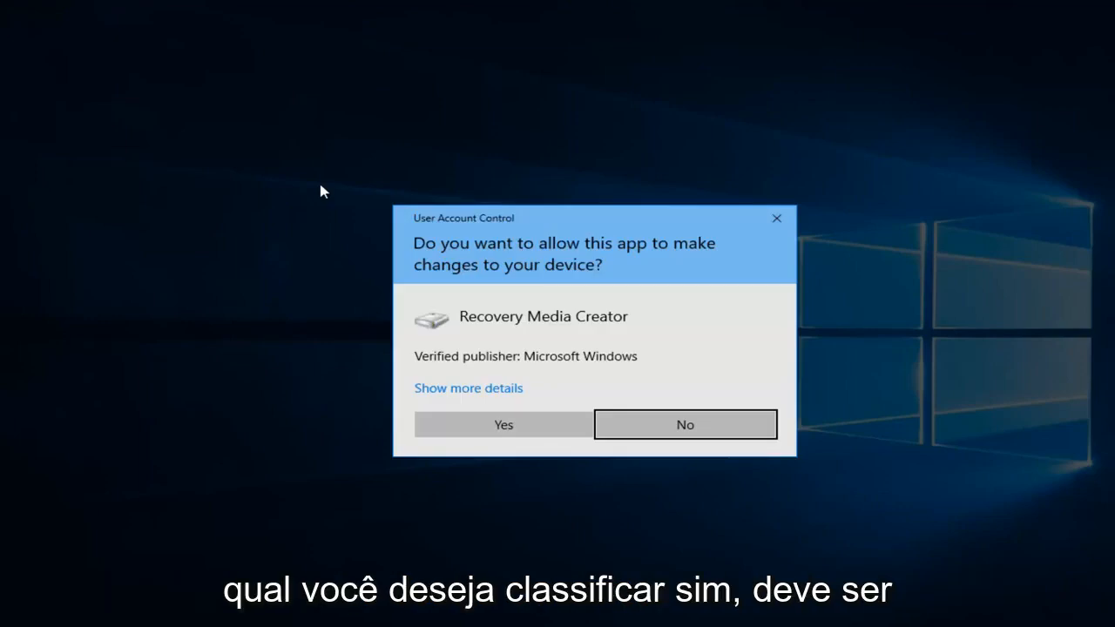
pyautogui.moveTo(452, 355)
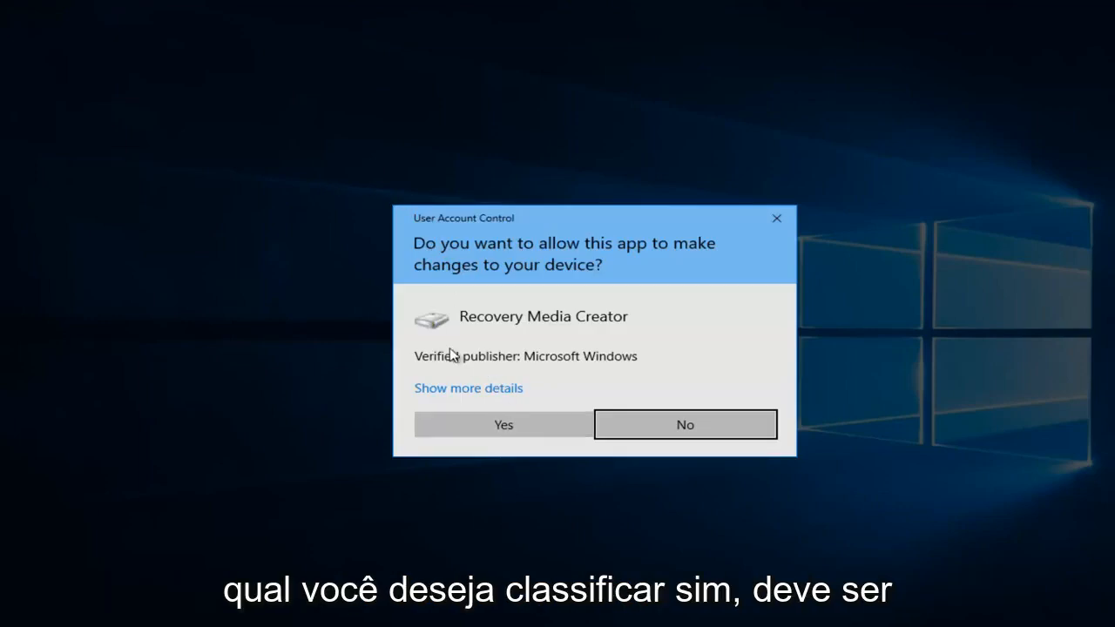
pyautogui.moveTo(457, 381)
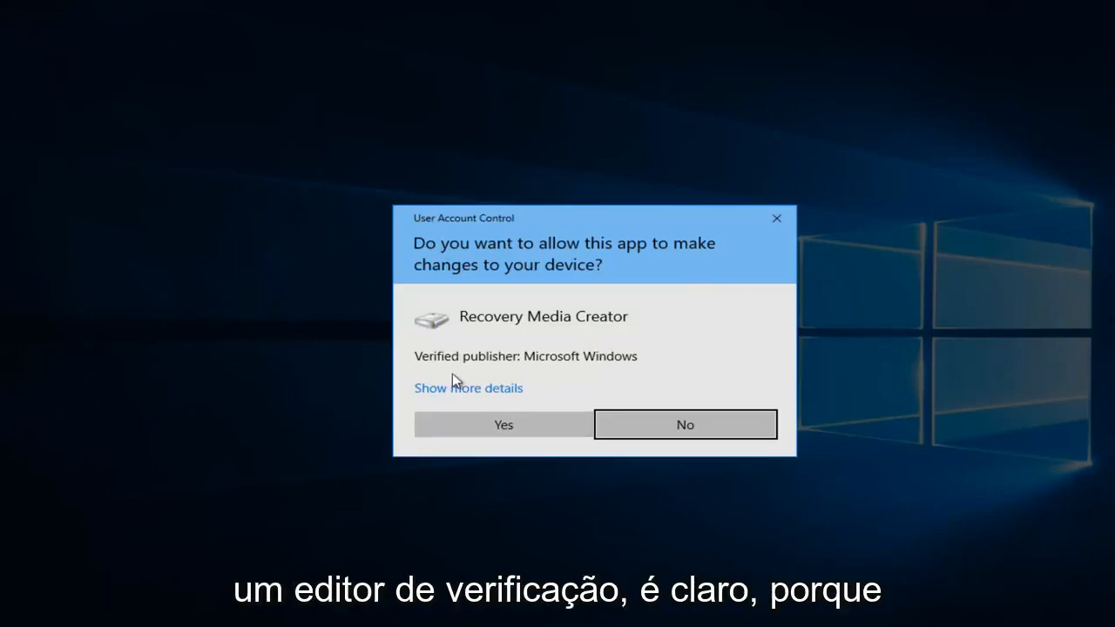
# Allow Recovery Media Creator, then pass the intro with system-file backup kept on
pyautogui.click(502, 424)
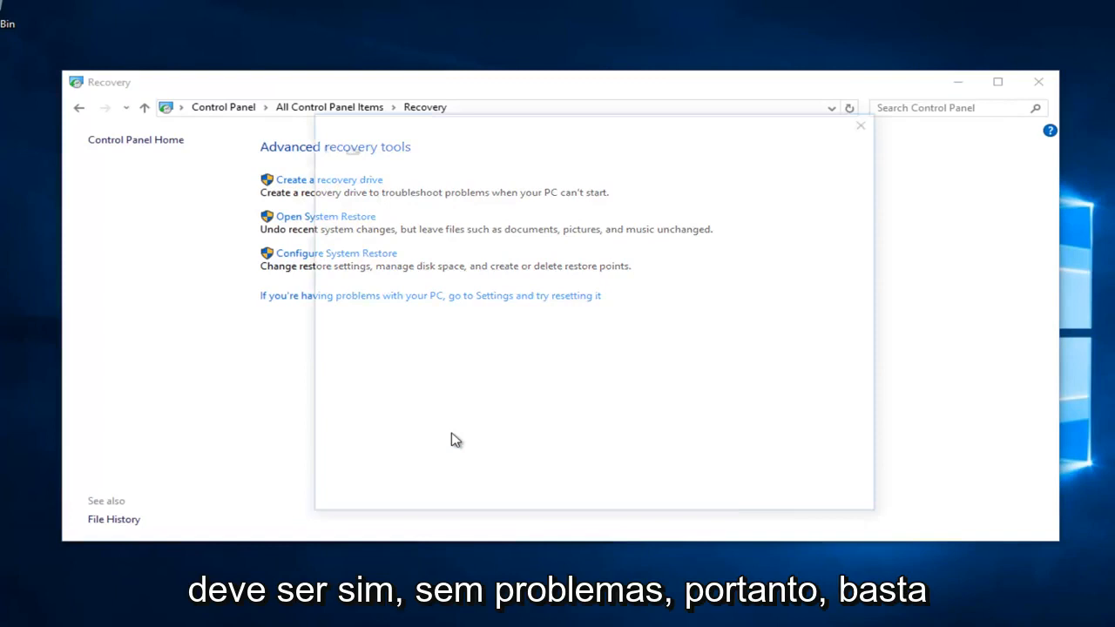
pyautogui.click(329, 180)
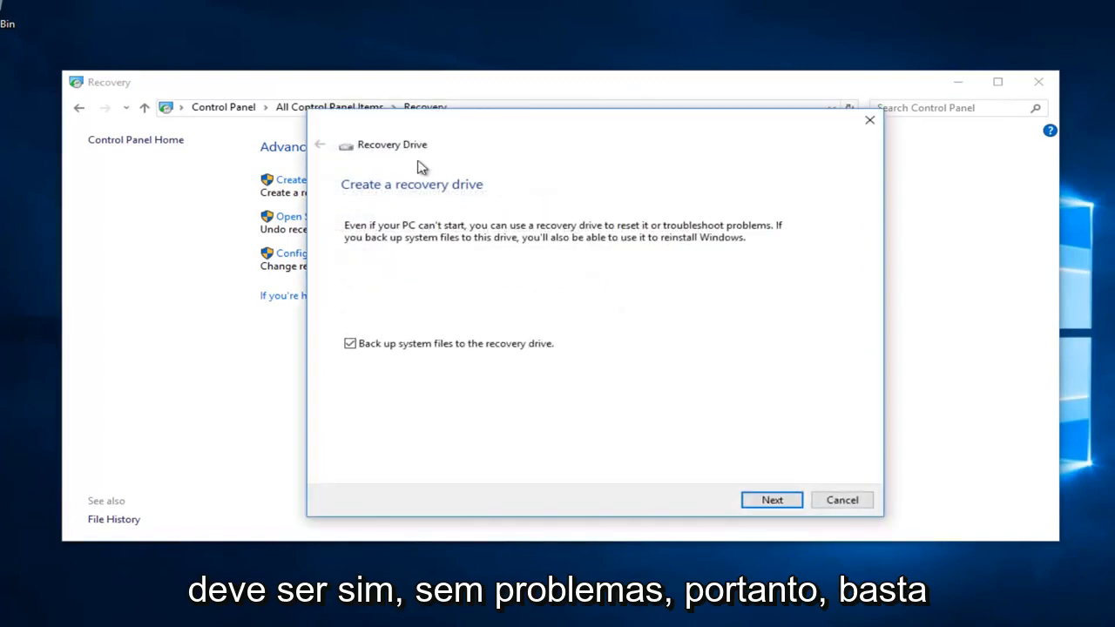
pyautogui.moveTo(391, 244)
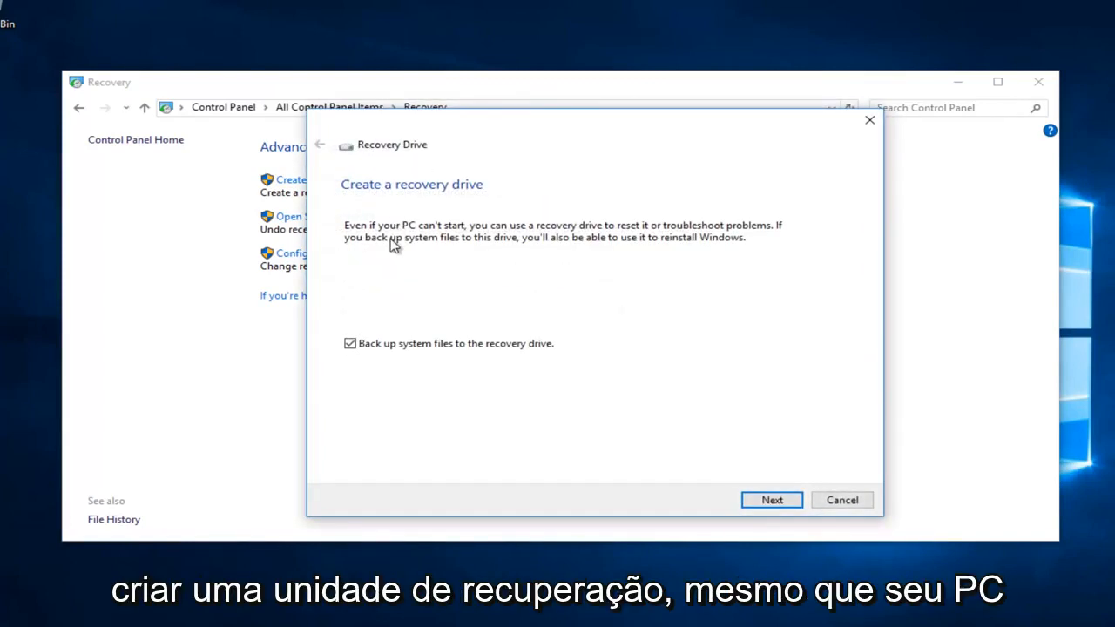
pyautogui.moveTo(414, 240)
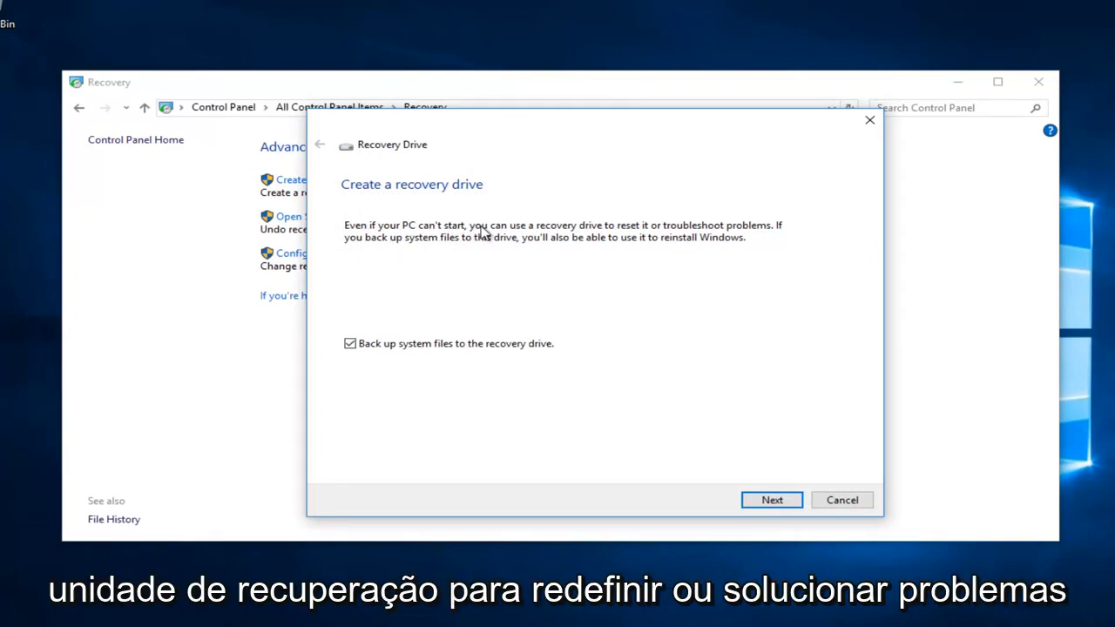
pyautogui.moveTo(471, 247)
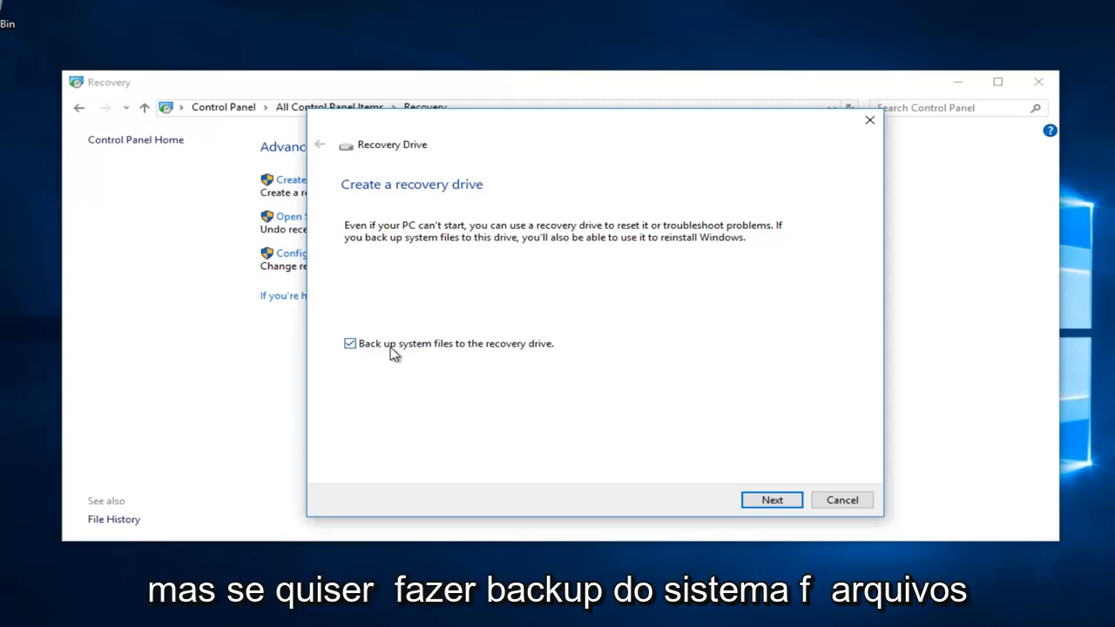
pyautogui.moveTo(390, 347)
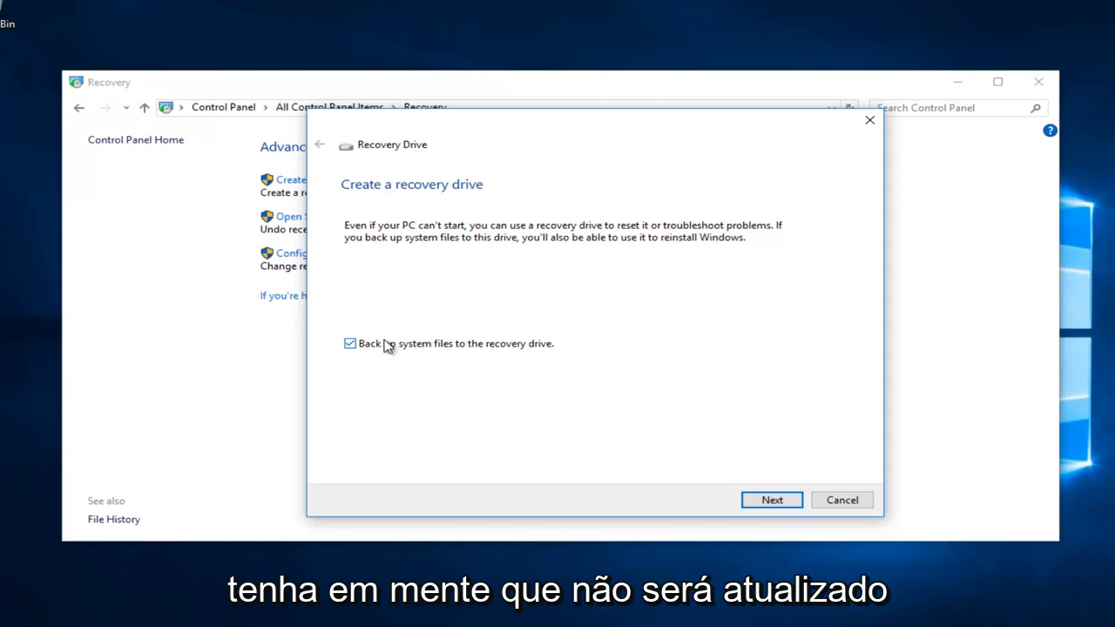
pyautogui.moveTo(486, 267)
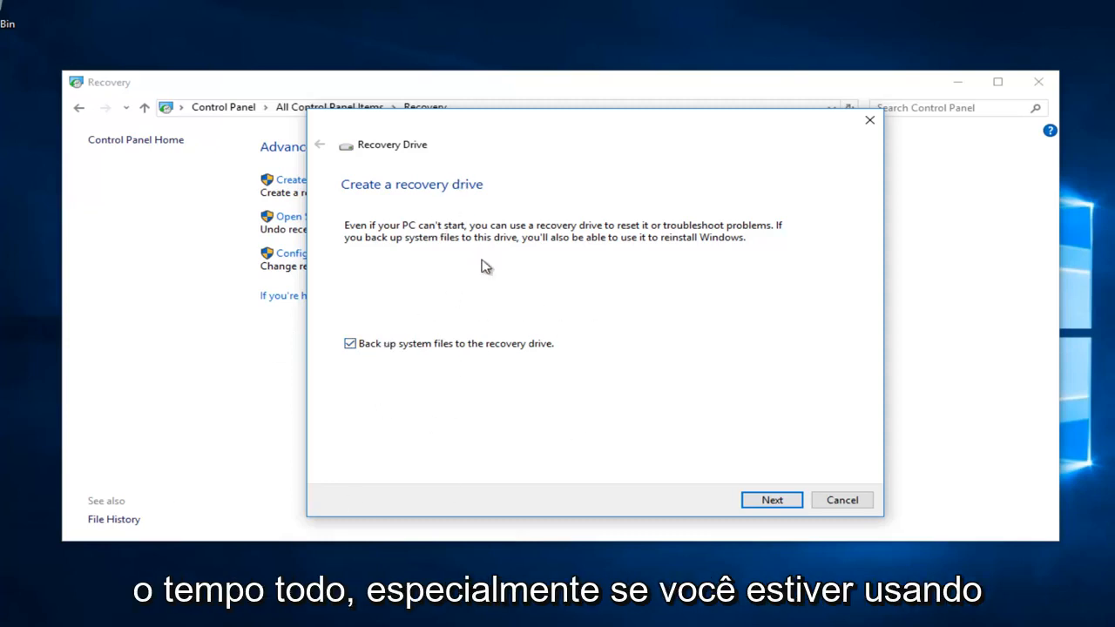
pyautogui.moveTo(426, 202)
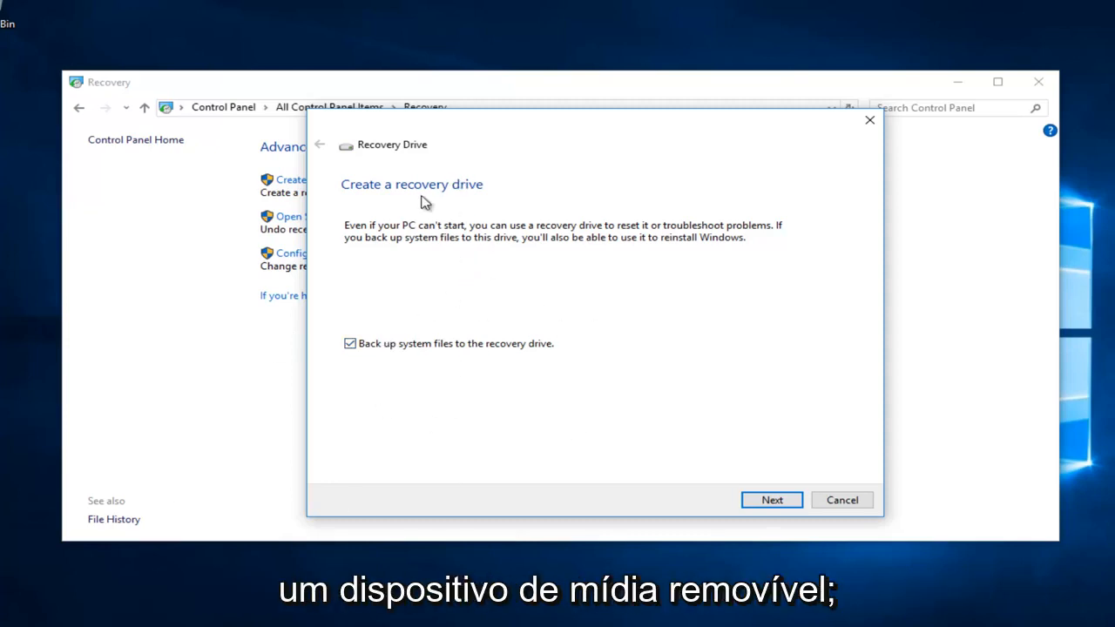
pyautogui.moveTo(610, 204)
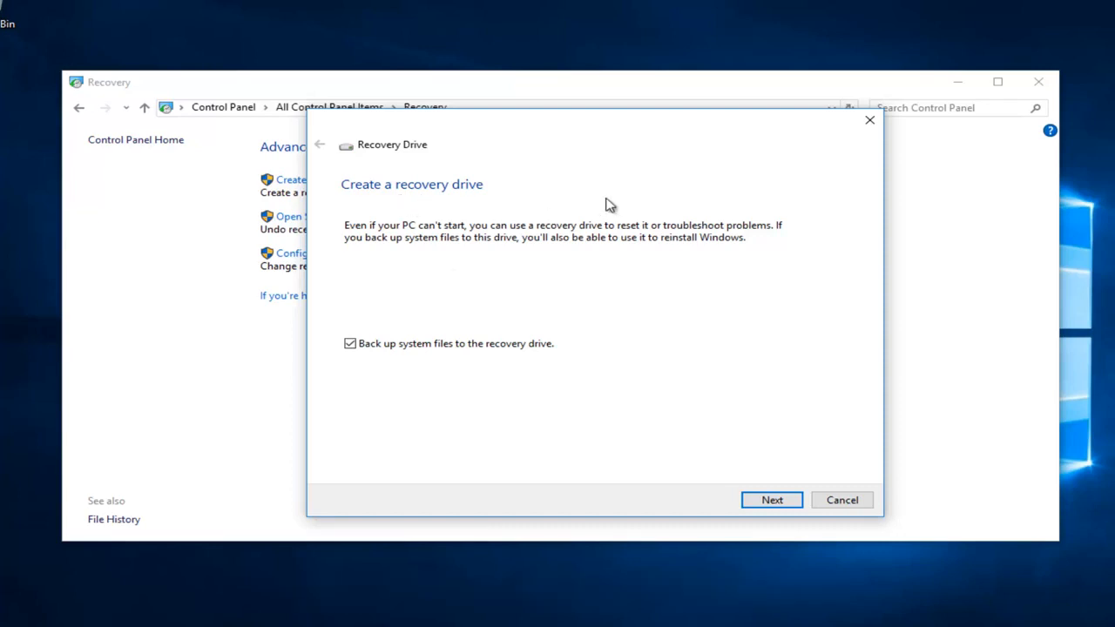
pyautogui.moveTo(706, 338)
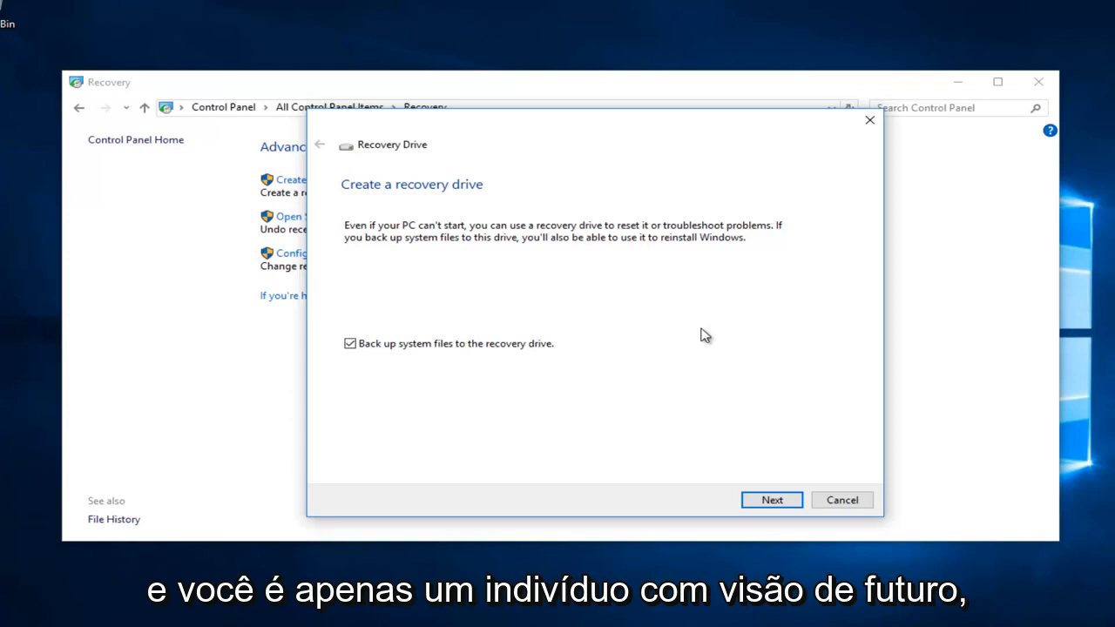
pyautogui.moveTo(422, 315)
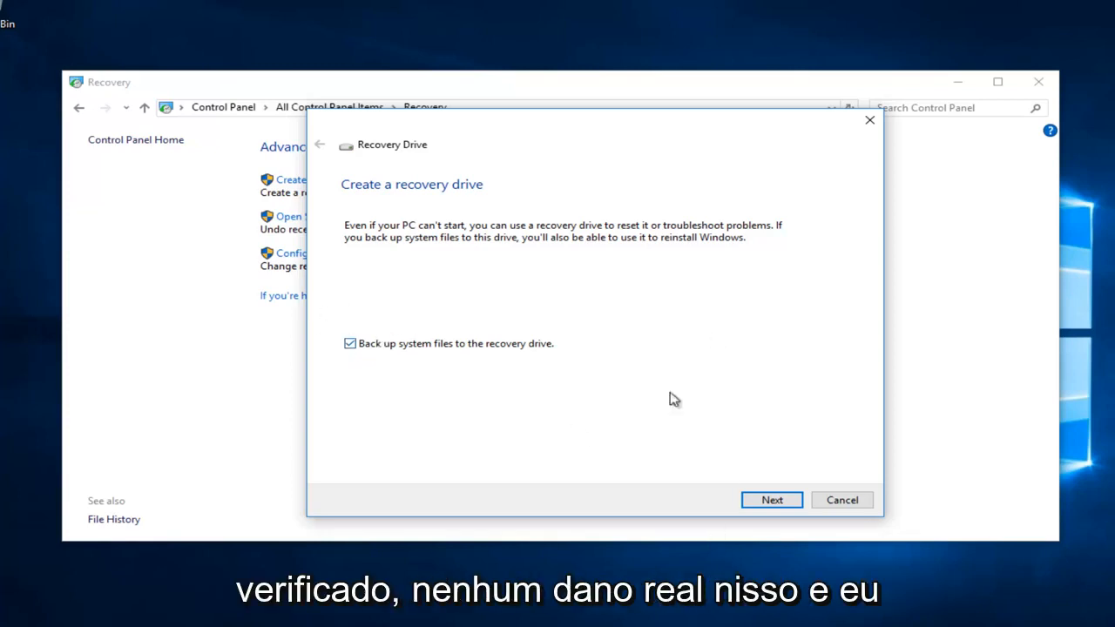
pyautogui.click(771, 499)
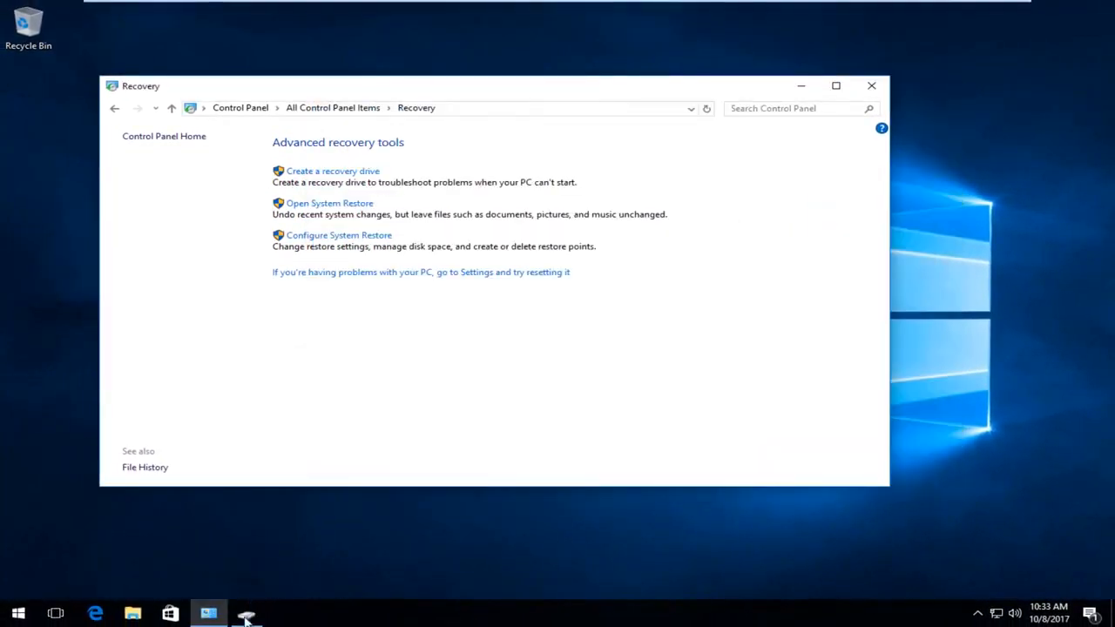
# Bring the Recovery Drive wizard back to its 512 MB USB drive page
pyautogui.click(333, 171)
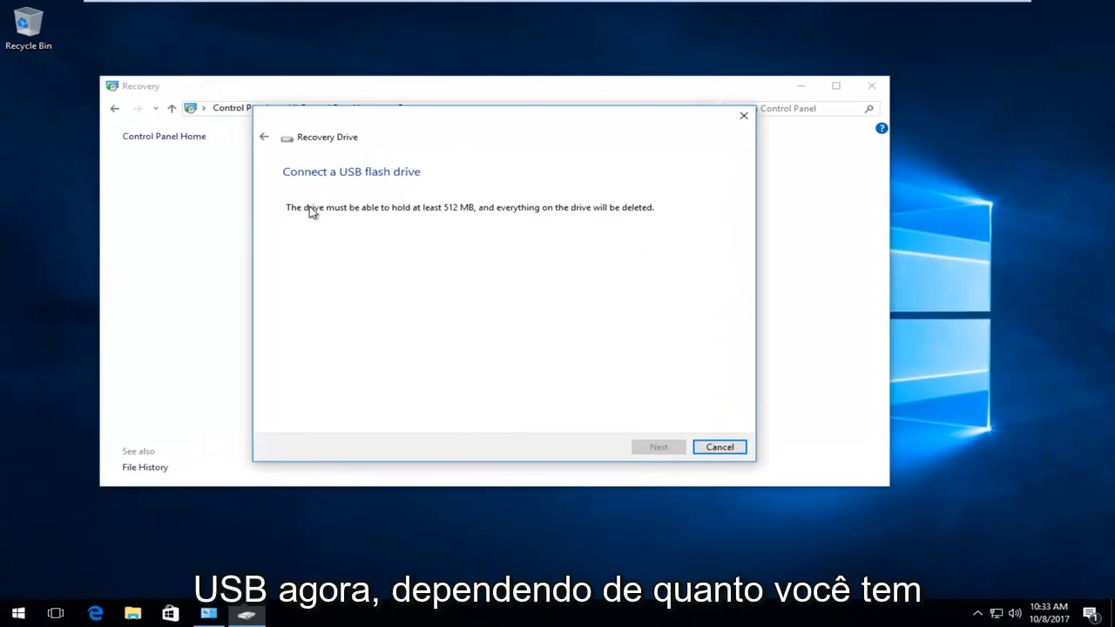
pyautogui.moveTo(416, 303)
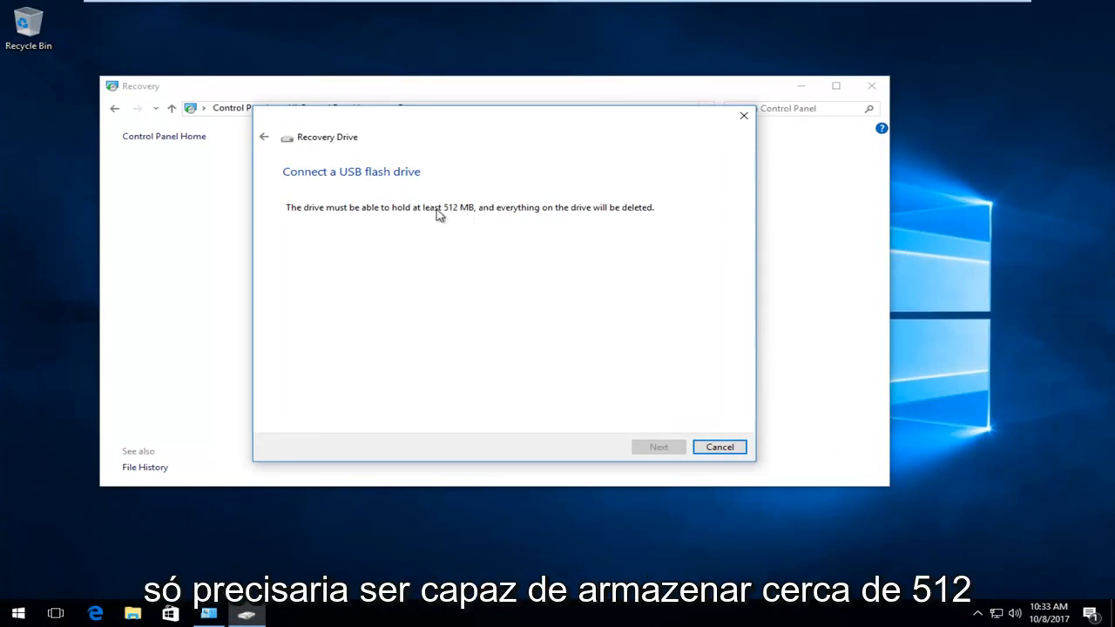
pyautogui.moveTo(438, 253)
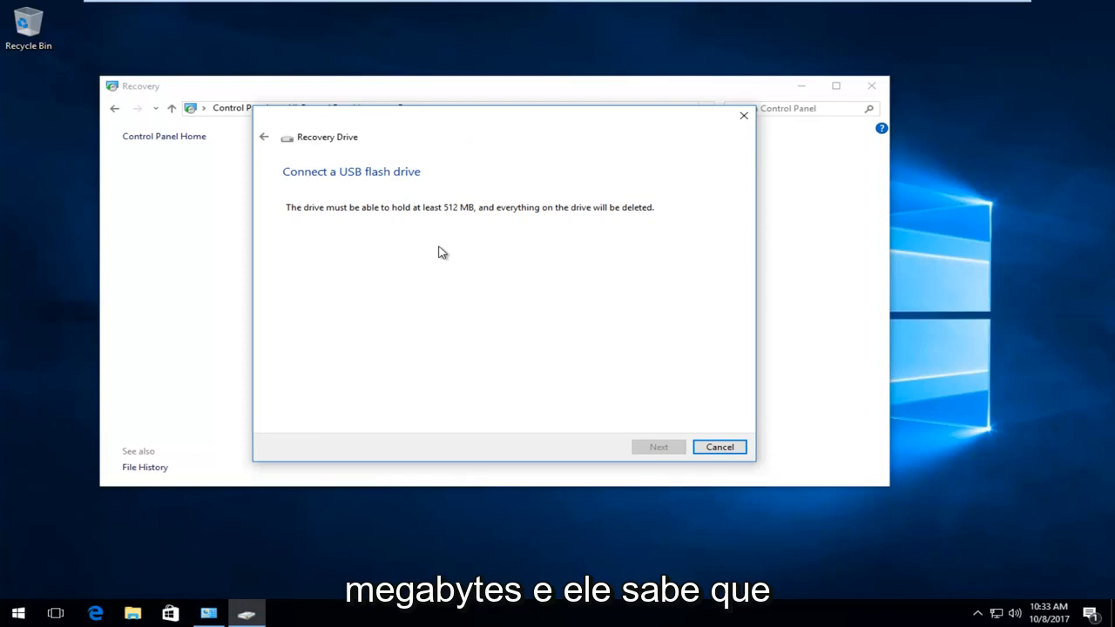
pyautogui.moveTo(532, 233)
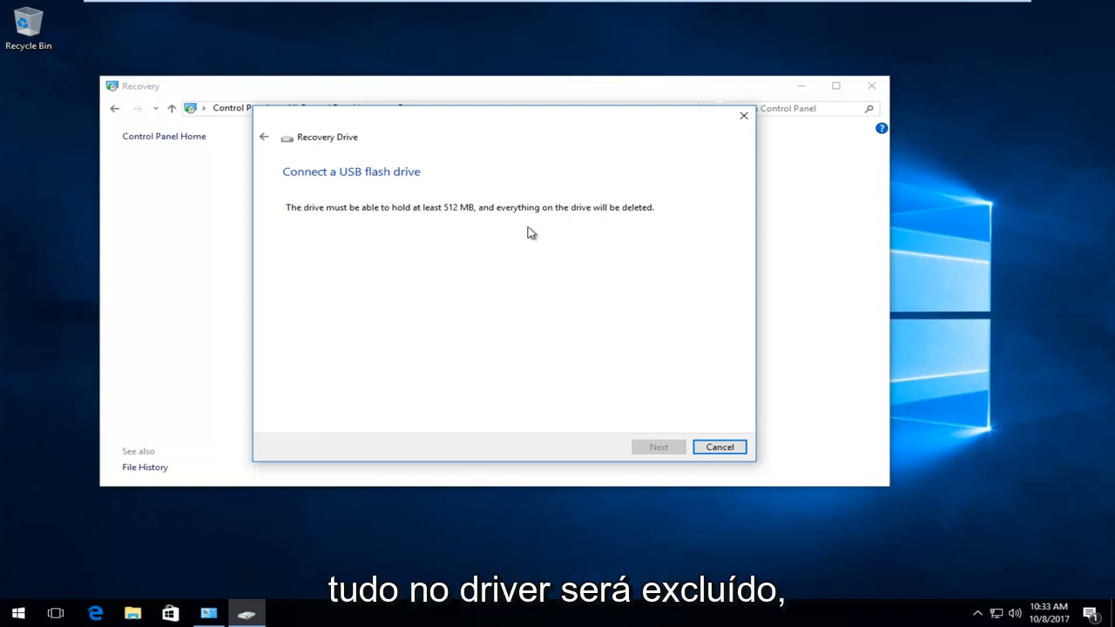
pyautogui.moveTo(549, 255)
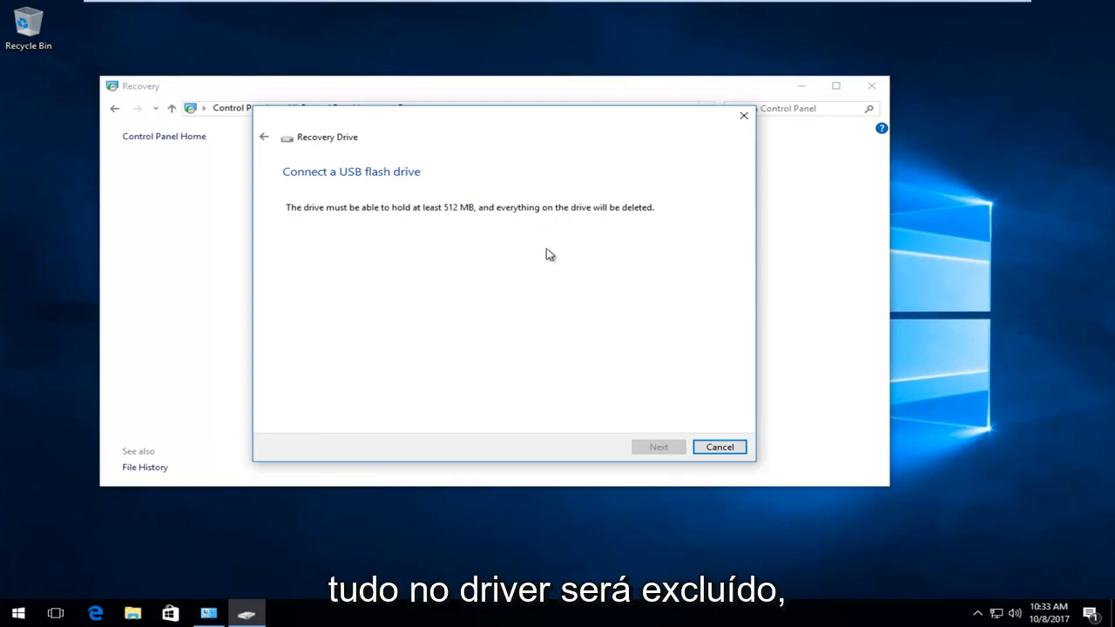
pyautogui.moveTo(415, 275)
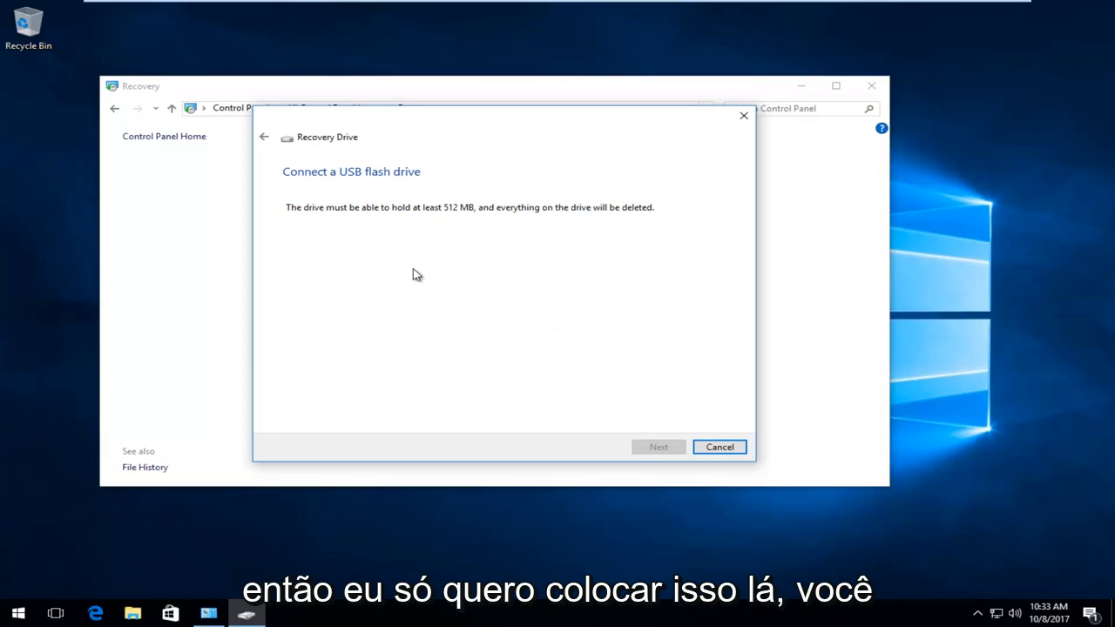
pyautogui.moveTo(558, 28)
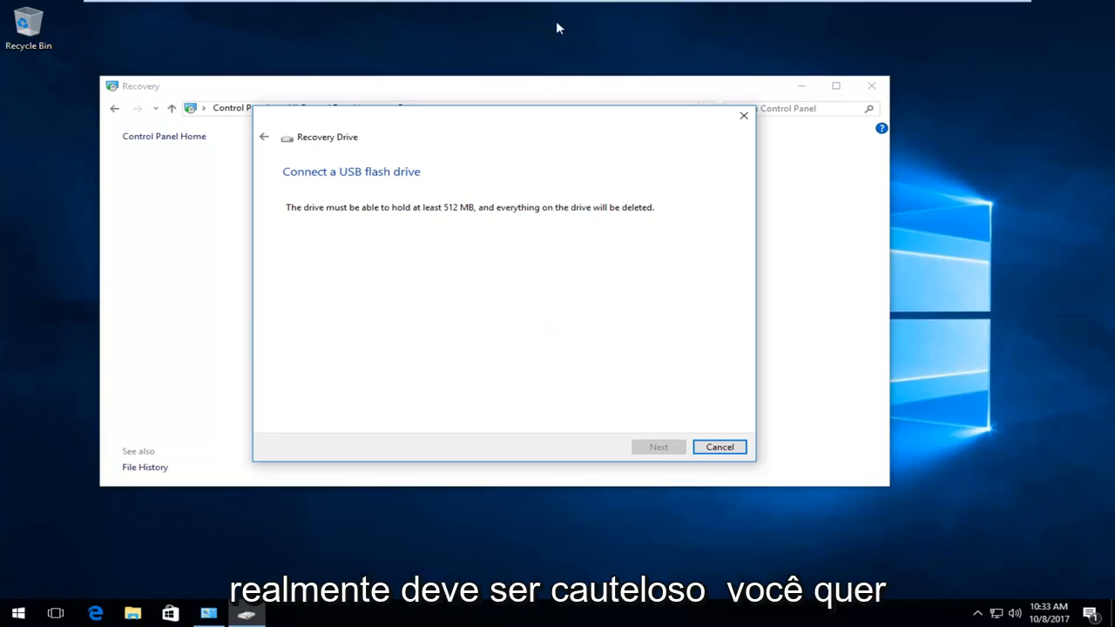
pyautogui.moveTo(522, 296)
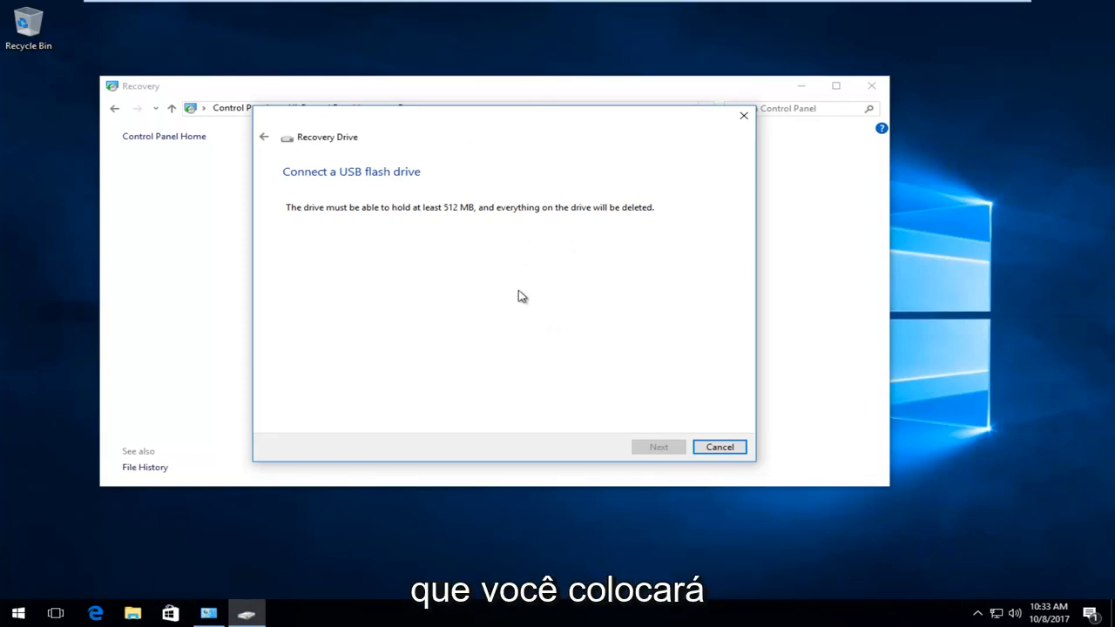
pyautogui.moveTo(478, 145)
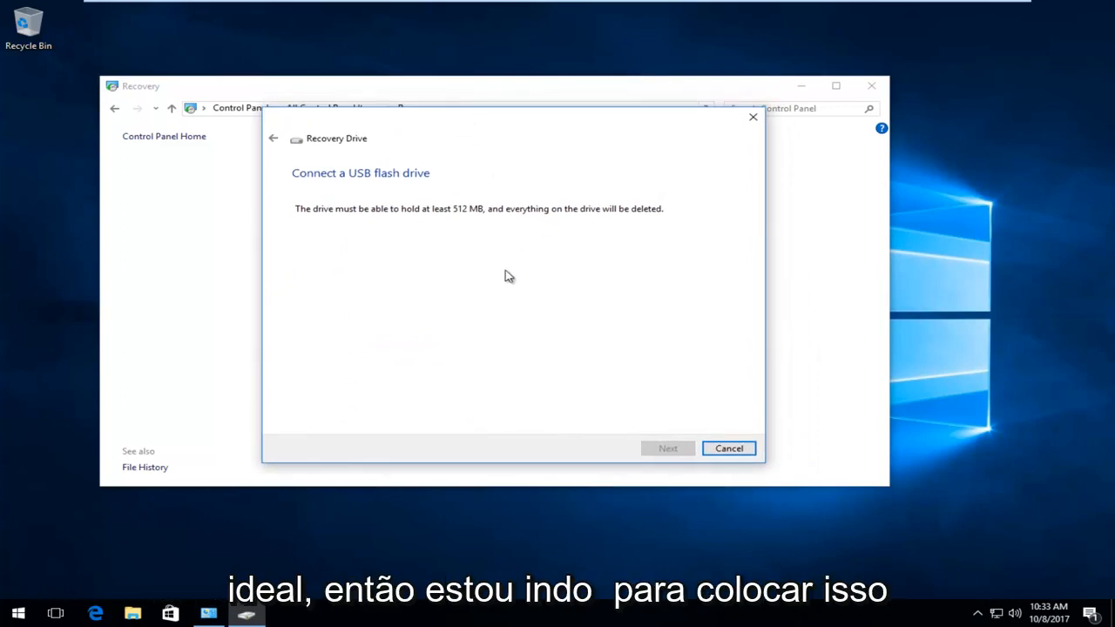
pyautogui.moveTo(413, 253)
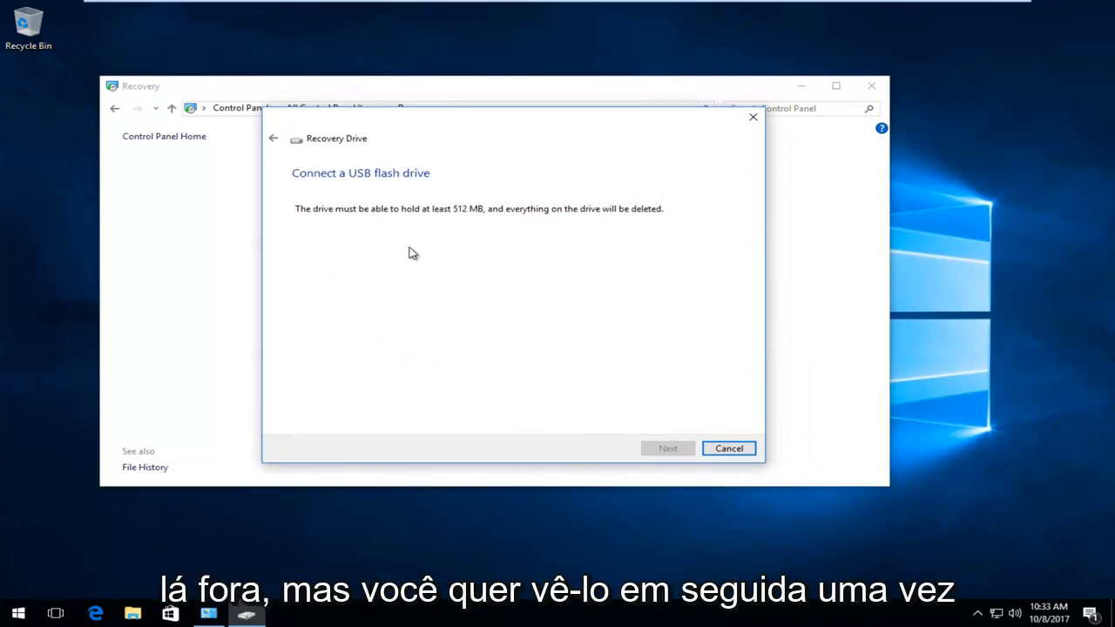
pyautogui.moveTo(568, 435)
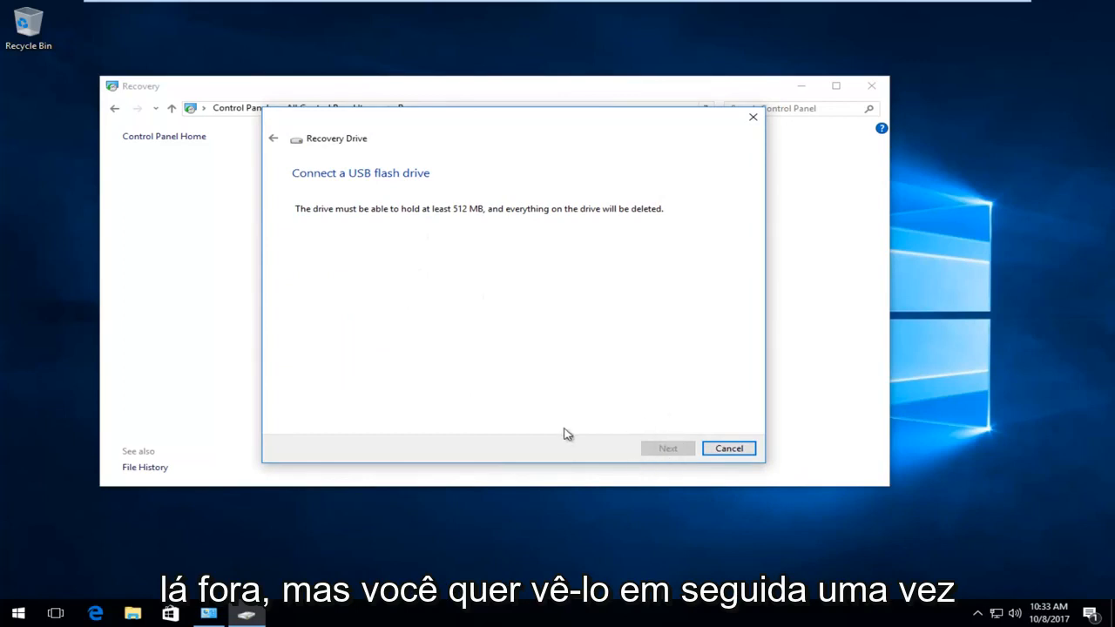
pyautogui.moveTo(619, 198)
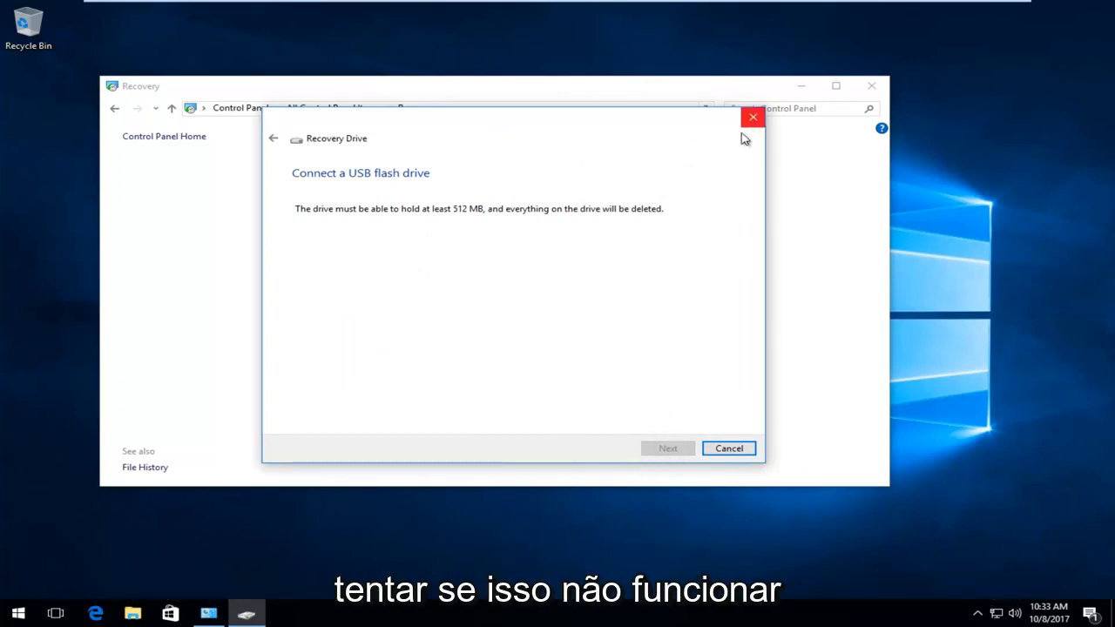
# Close the Recovery Drive wizard without creating a drive
pyautogui.click(753, 117)
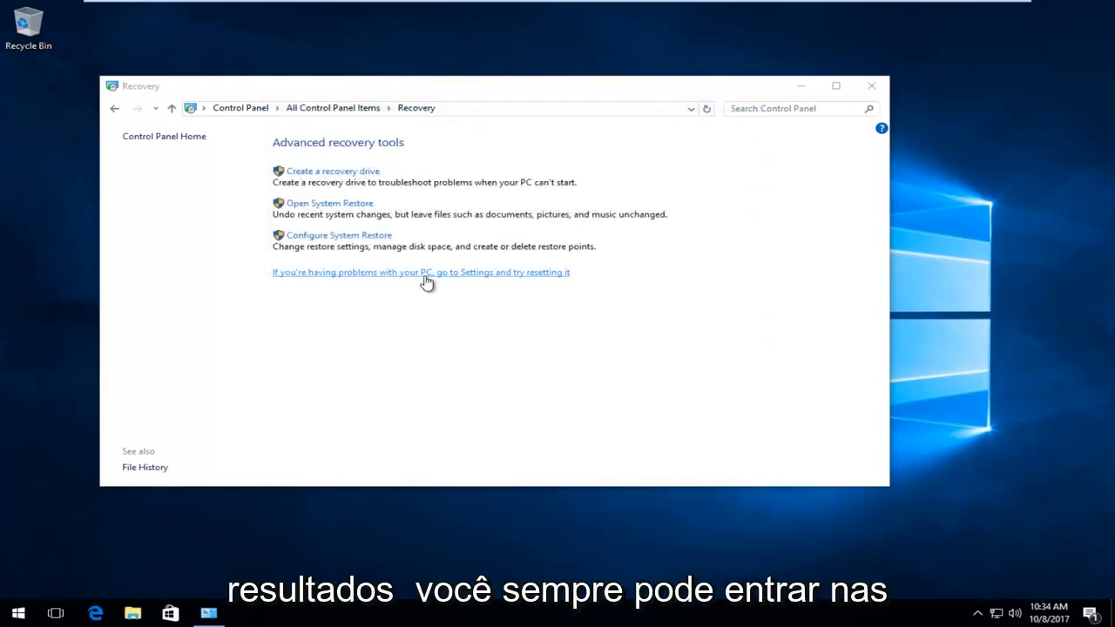
pyautogui.moveTo(344, 277)
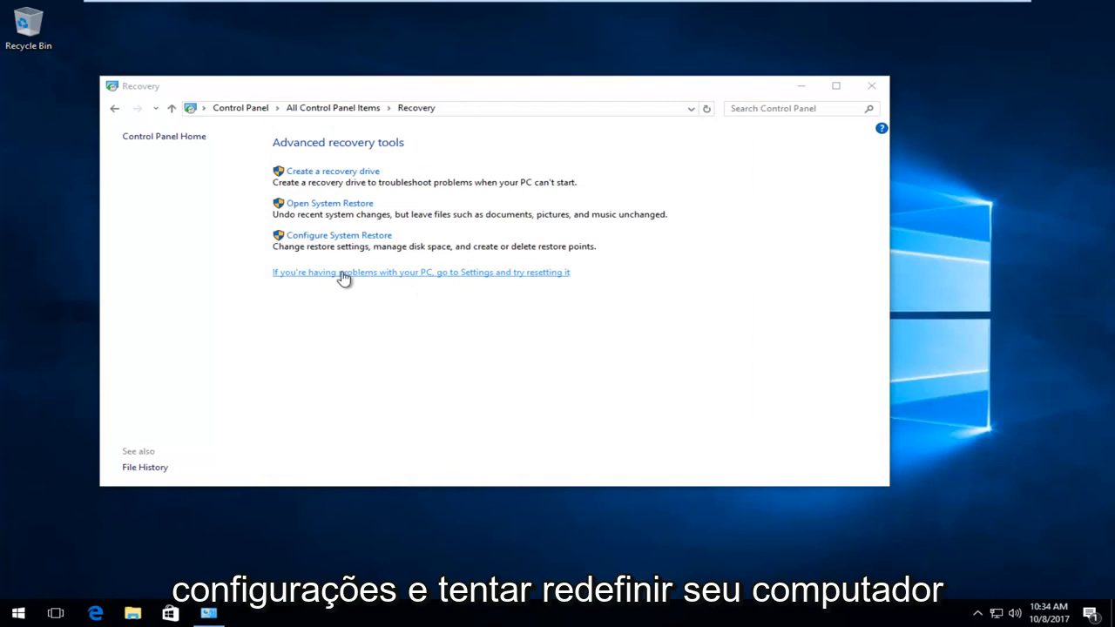
pyautogui.moveTo(470, 279)
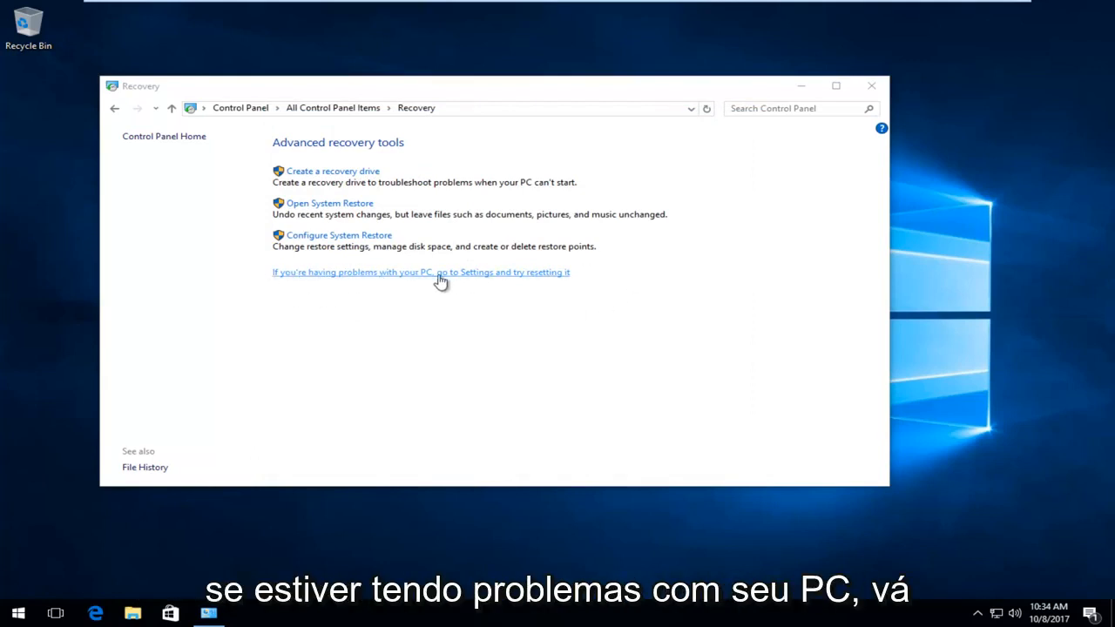
pyautogui.moveTo(484, 281)
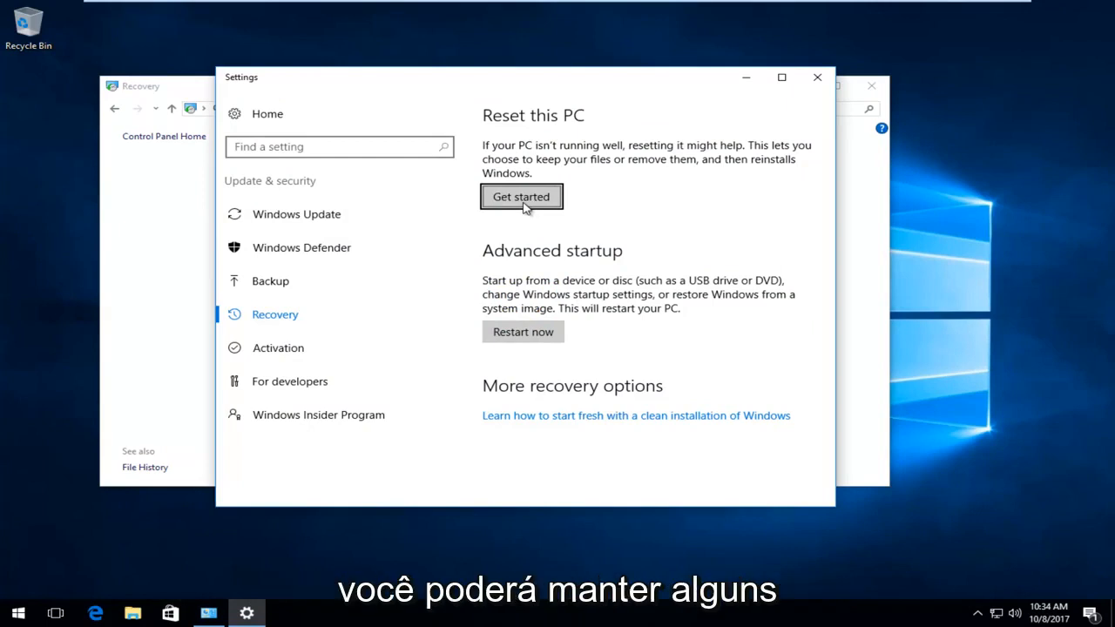
pyautogui.moveTo(632, 163)
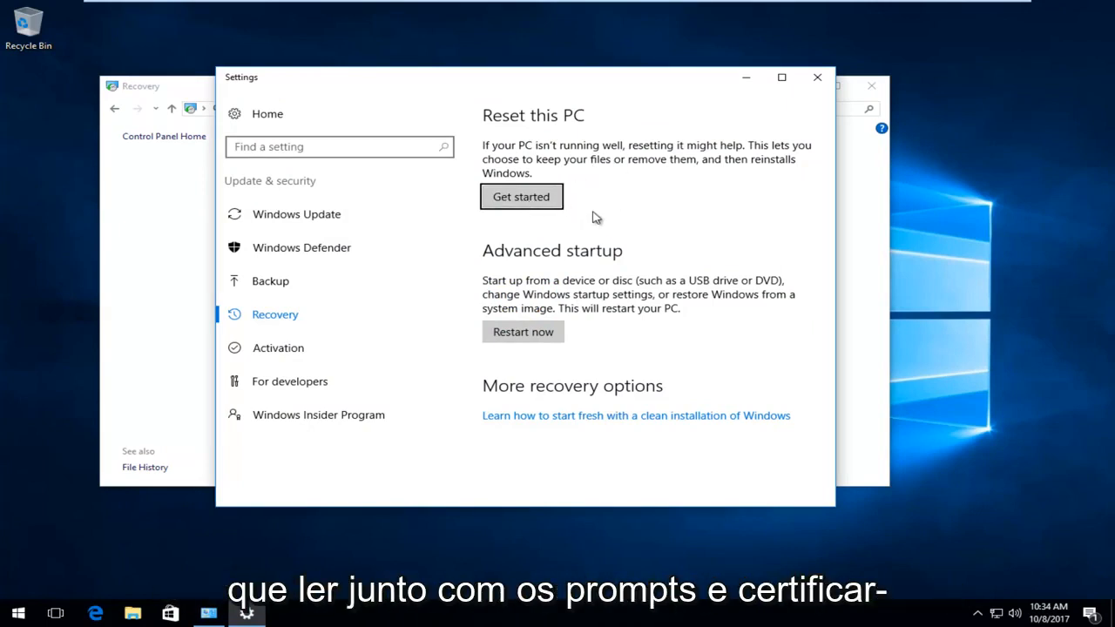
pyautogui.moveTo(791, 573)
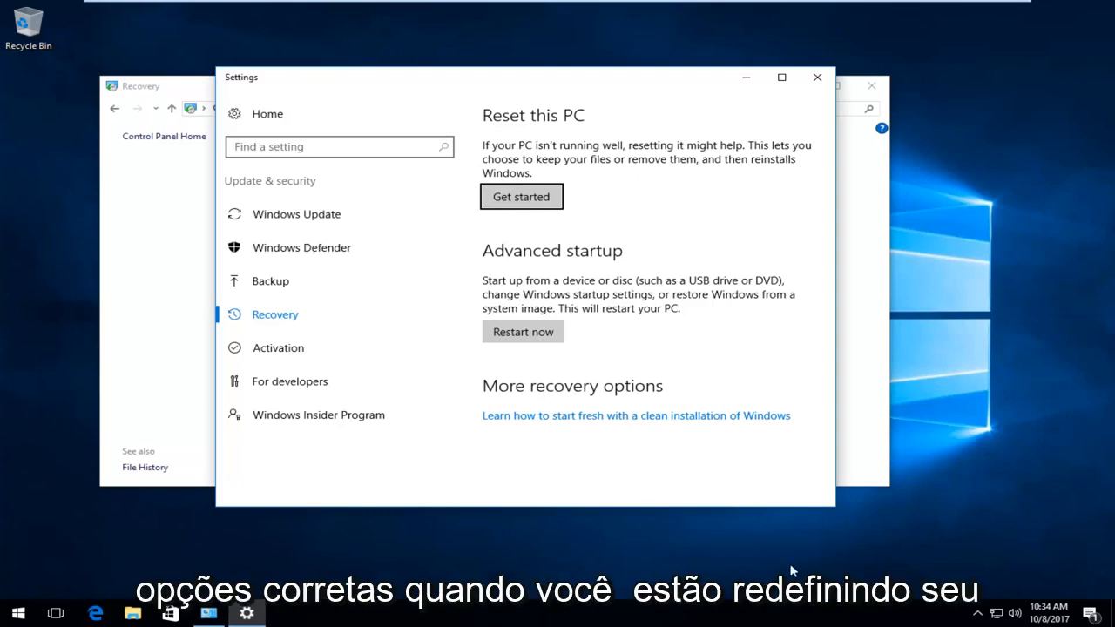